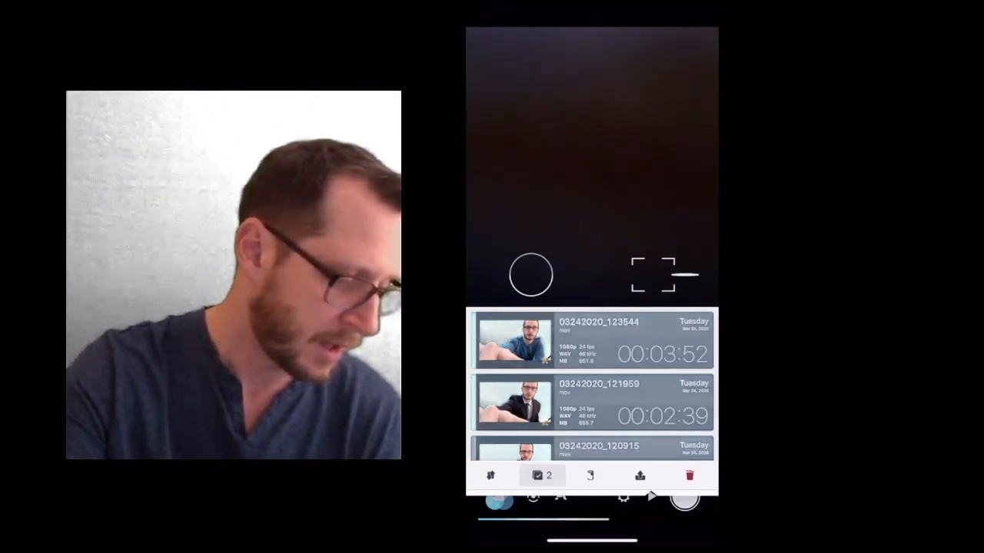
Share the two selected clips, revealing the option to save both videos to the phone
click(639, 476)
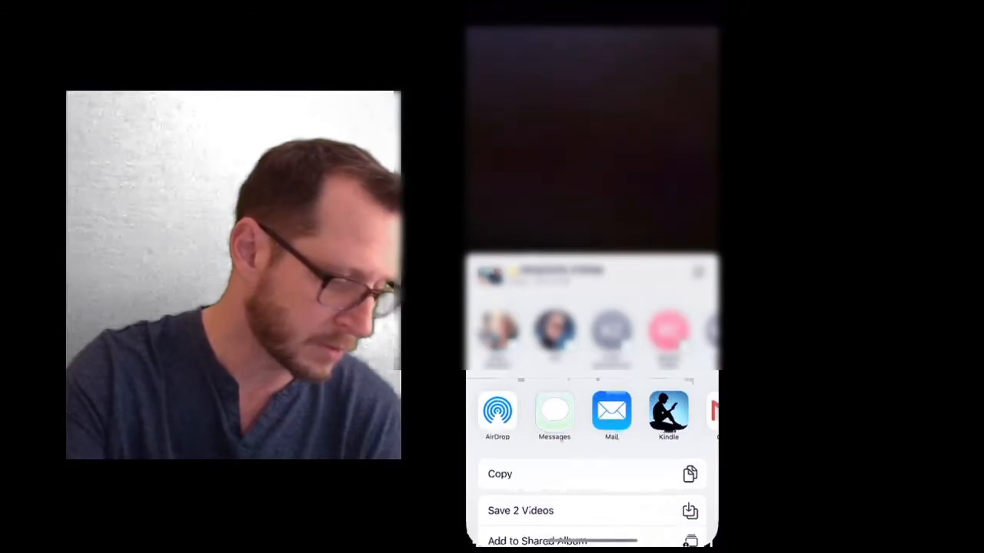